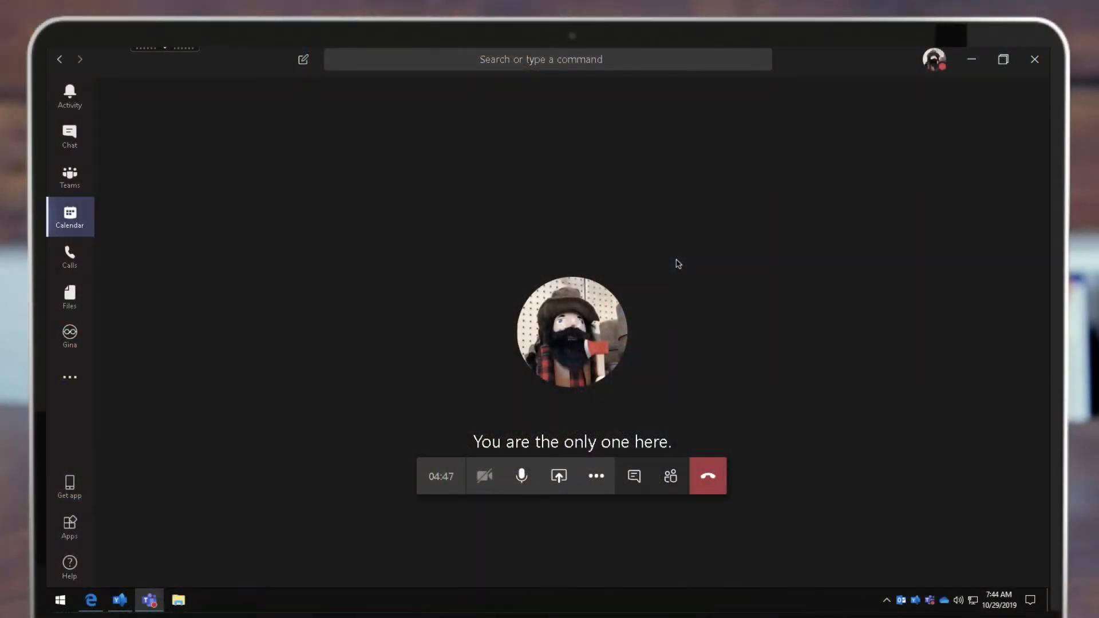
- Start sharing the whole desktop in the meeting with 'Include system audio' enabled
left_click(559, 476)
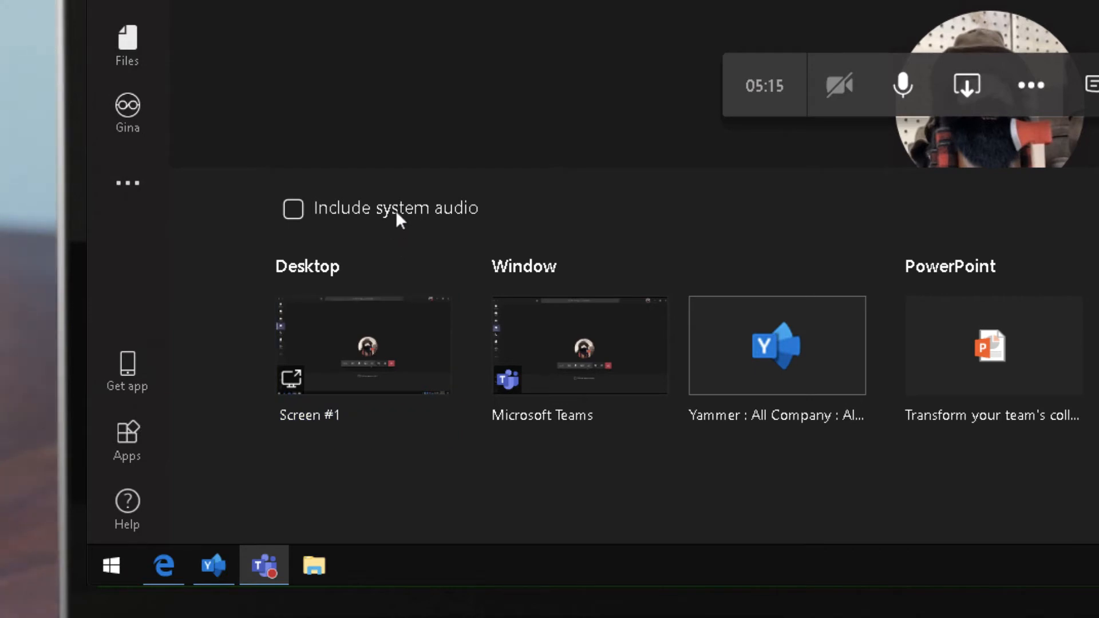
left_click(294, 209)
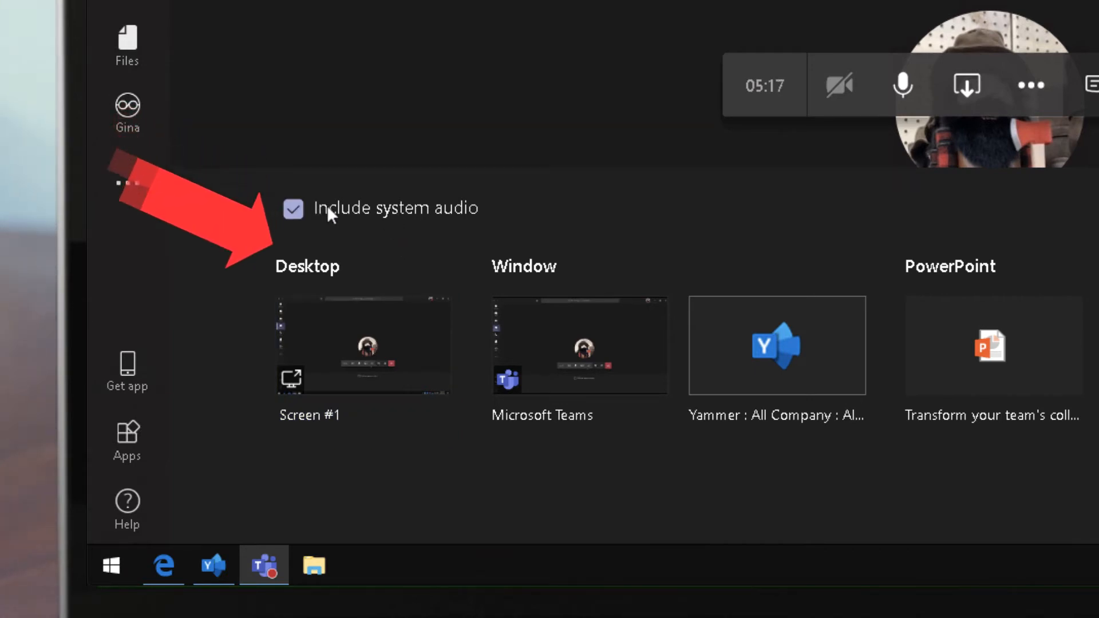
left_click(363, 344)
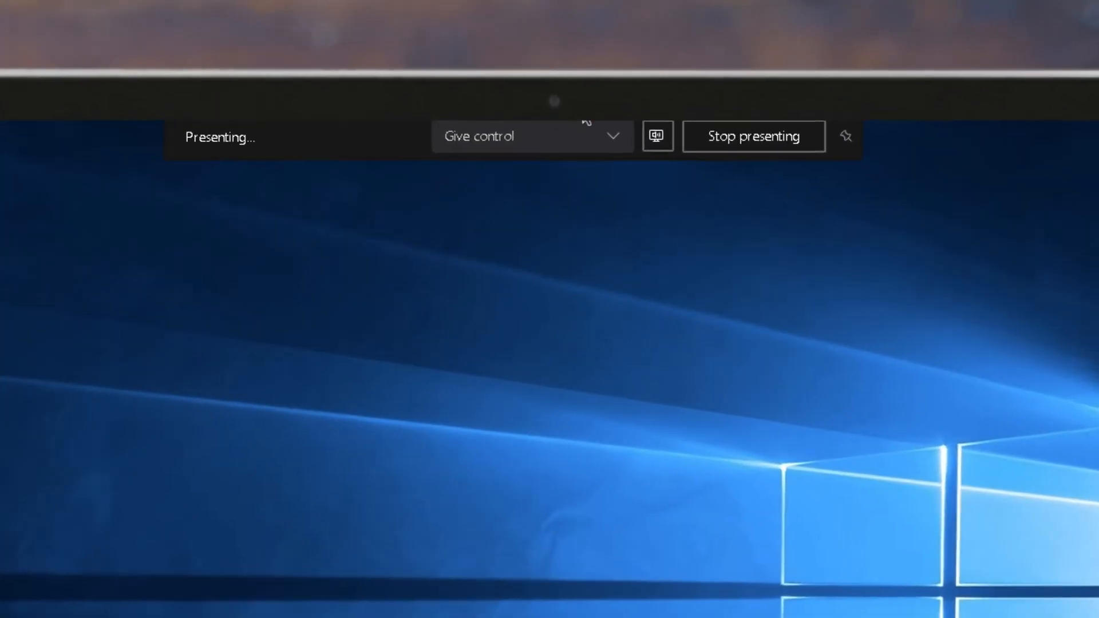
mouse_move(657, 146)
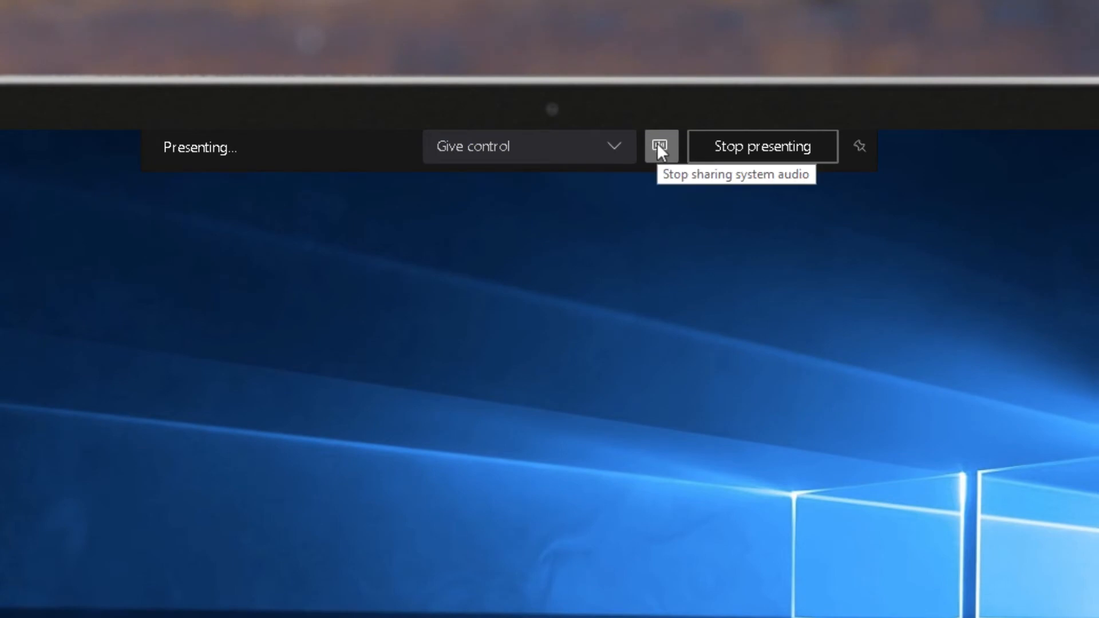